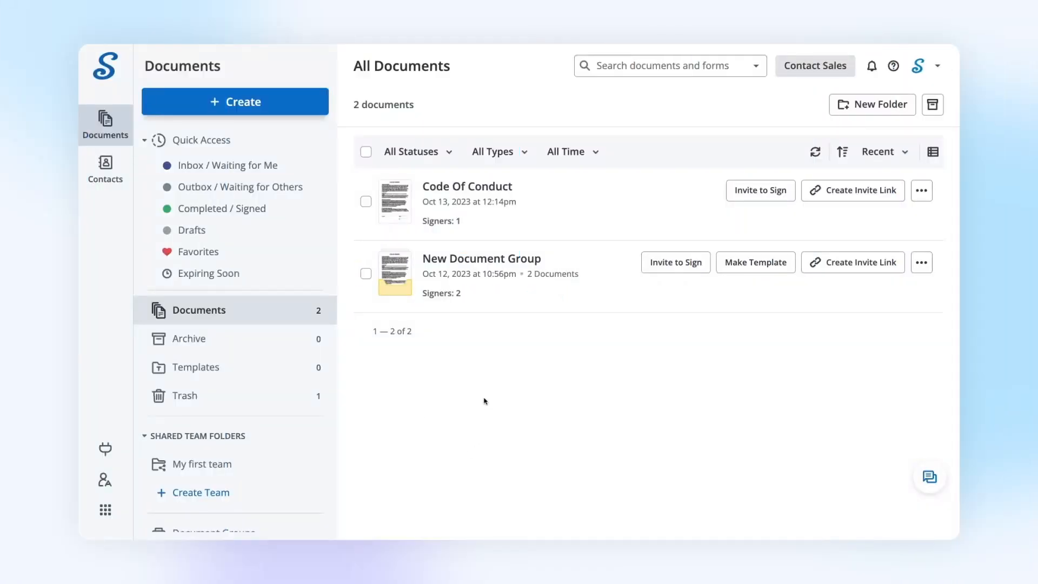
From My Account's My Organizations list, enter the QES PROD ORGANIZATION admin panel
left_click(926, 65)
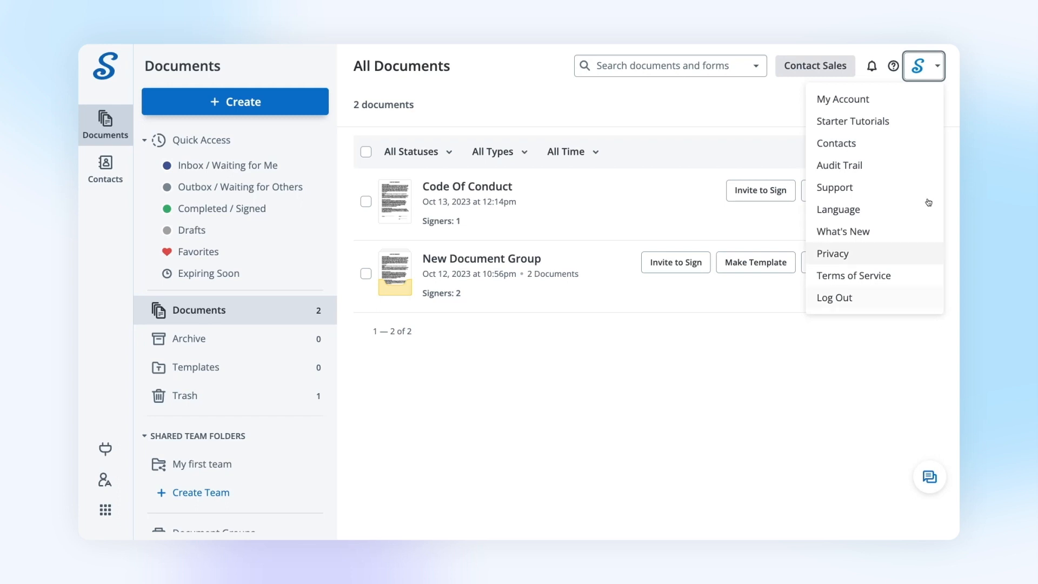
left_click(842, 99)
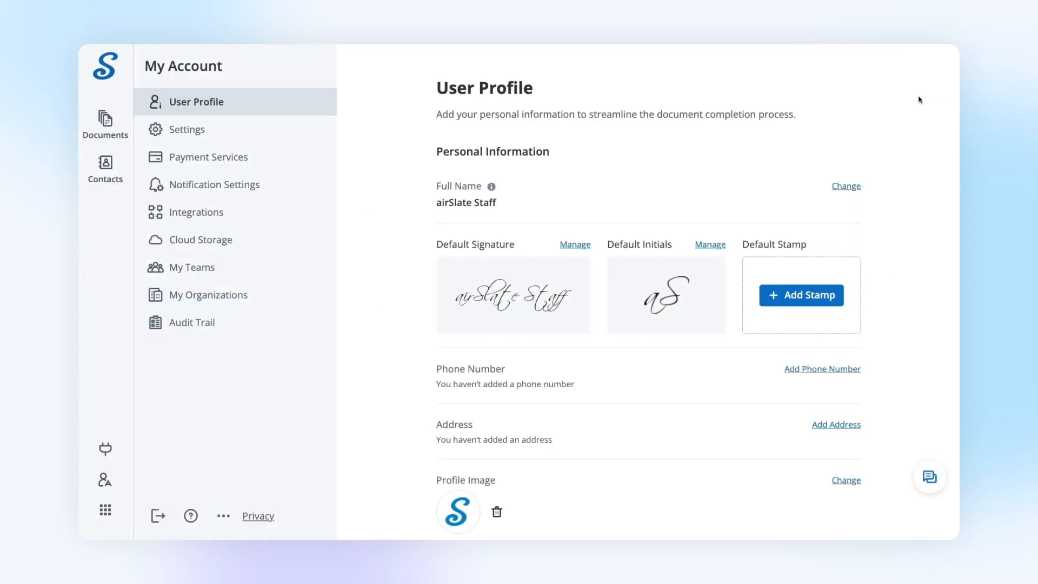
left_click(208, 295)
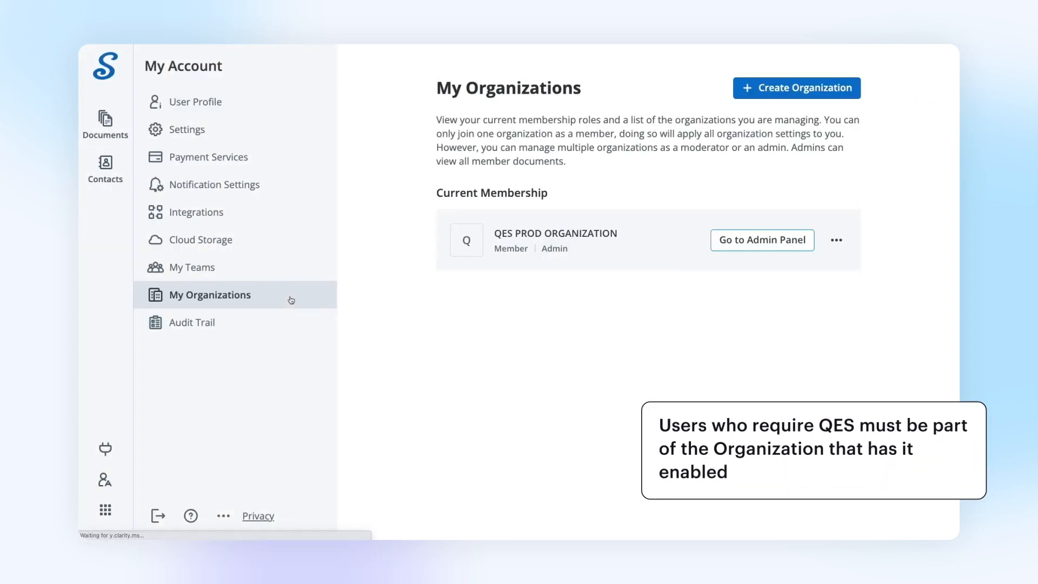
mouse_move(659, 303)
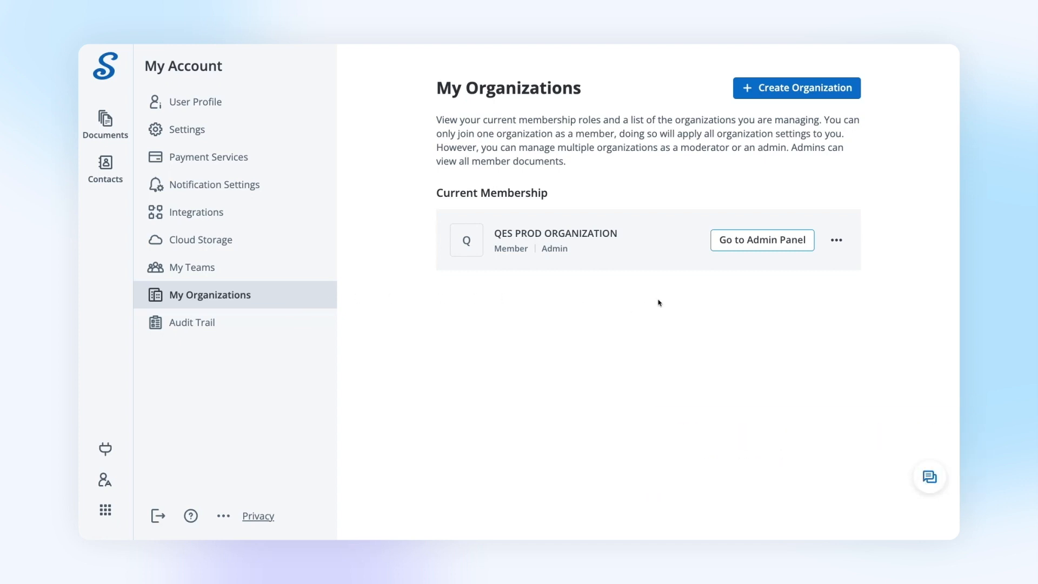
left_click(762, 240)
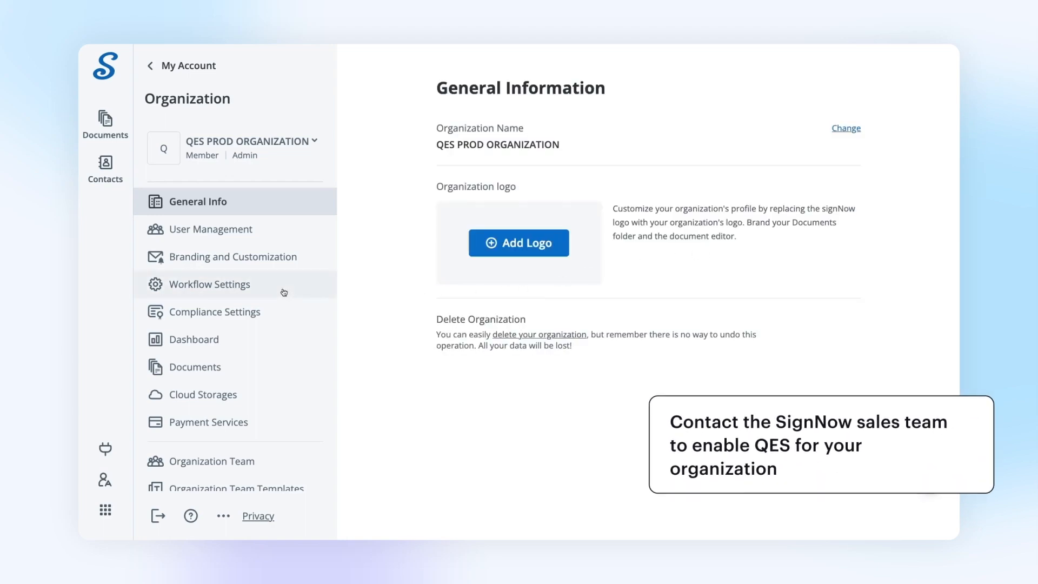
In Workflow Settings under Send to Sign, switch on Qualified Electronic Signature (QES)
left_click(210, 284)
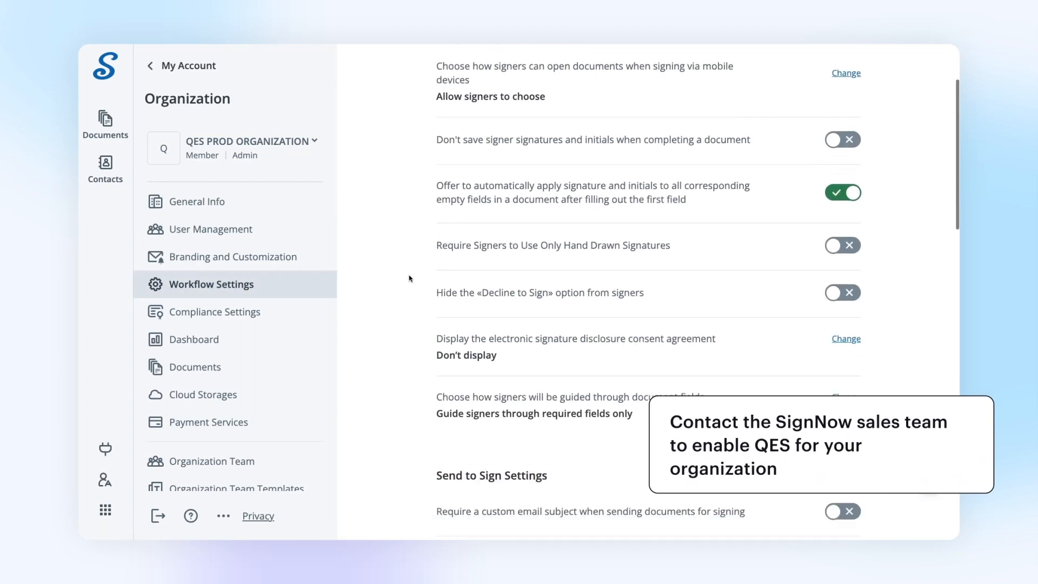
scroll("down", 3)
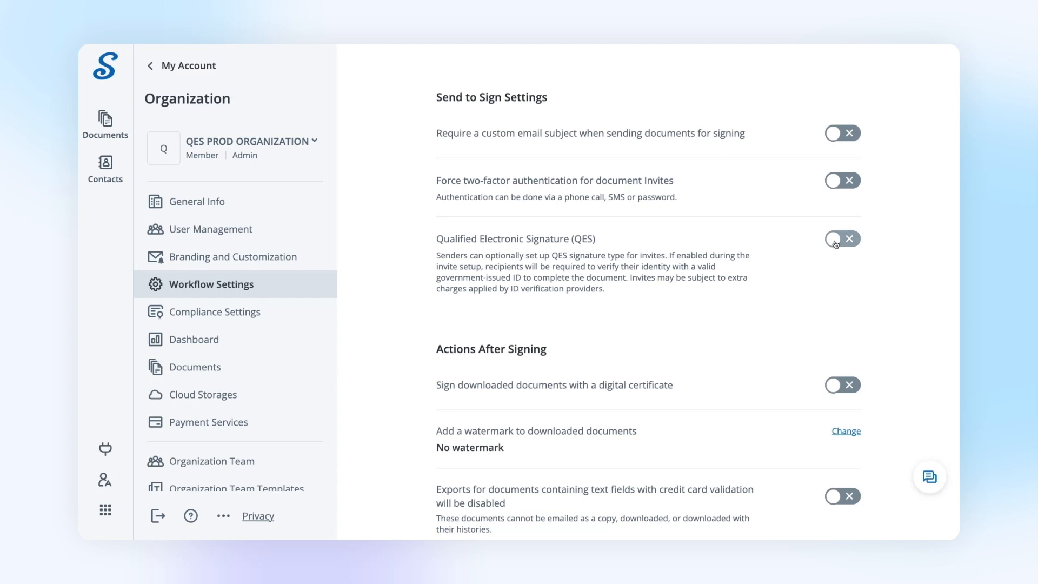
left_click(842, 239)
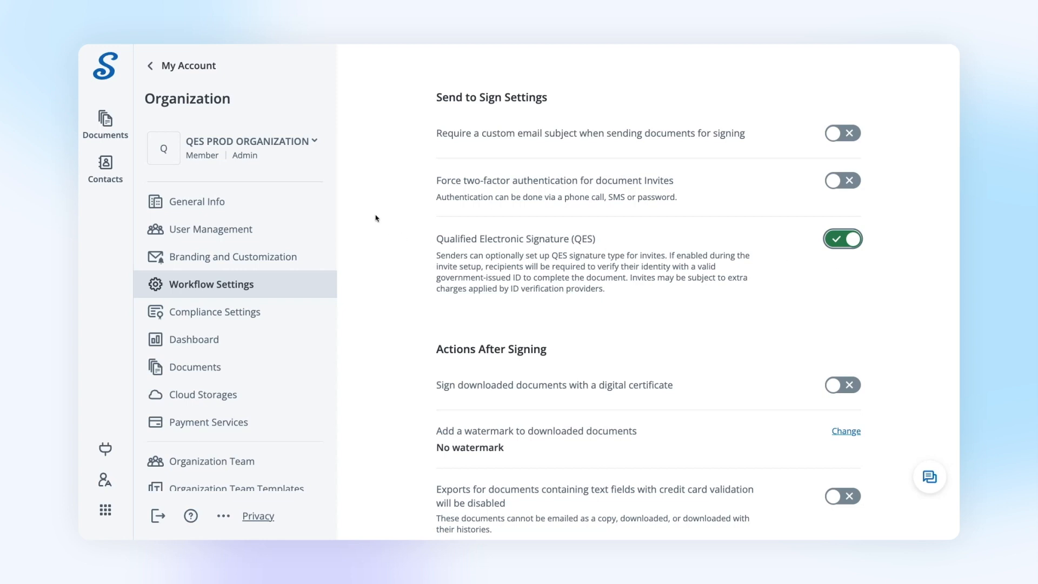
Invite Recipient 1 to sign Code Of Conduct, entering 'dea' and choosing the suggested email address
left_click(105, 123)
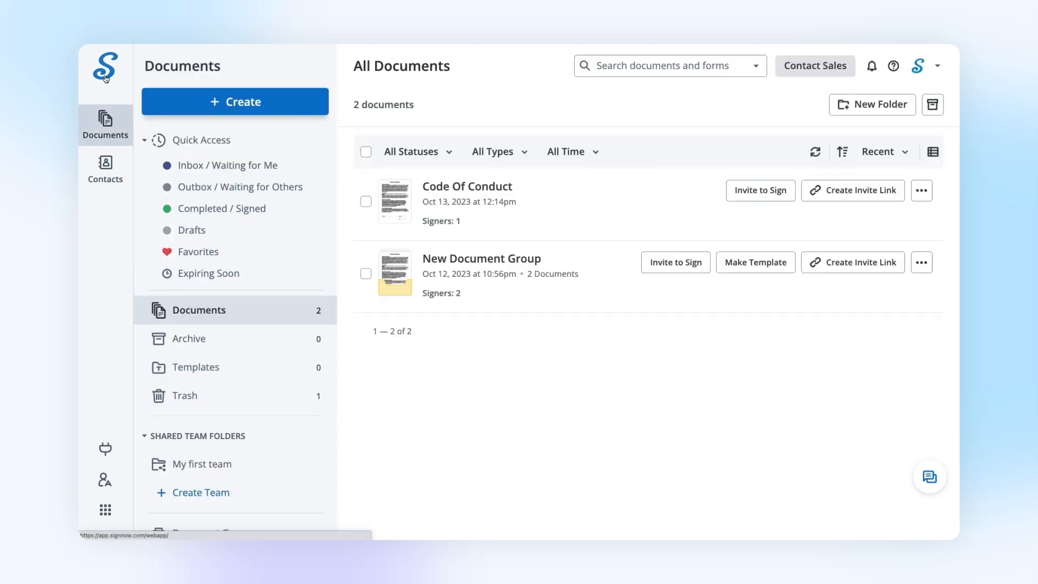
mouse_move(367, 206)
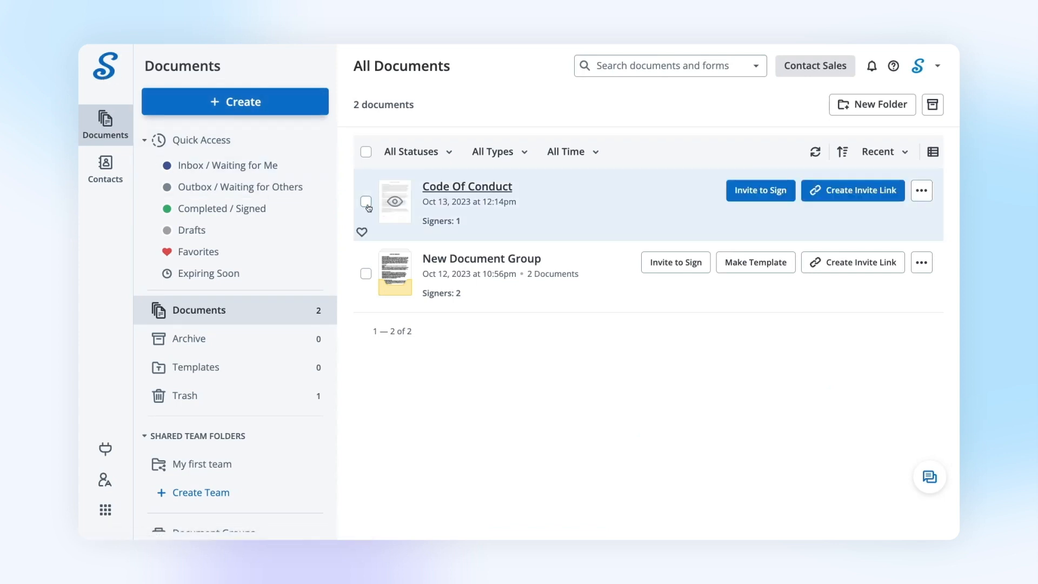
left_click(365, 202)
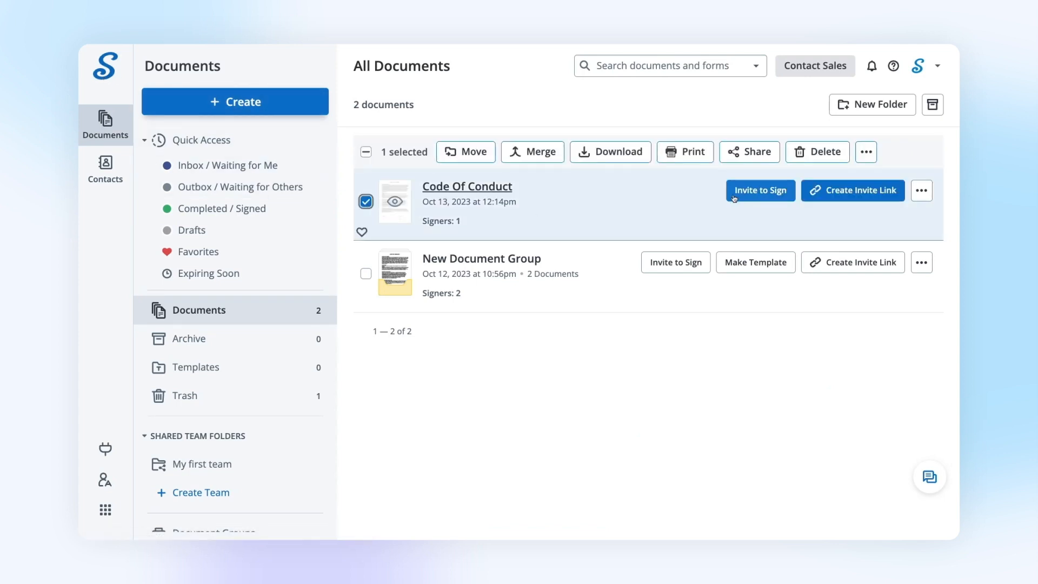
left_click(760, 190)
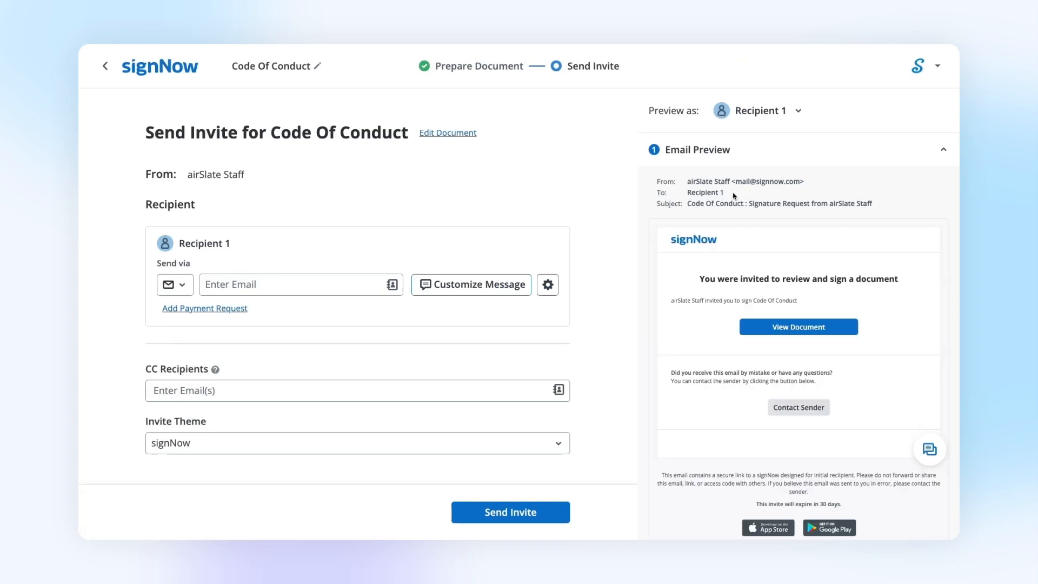
type("d")
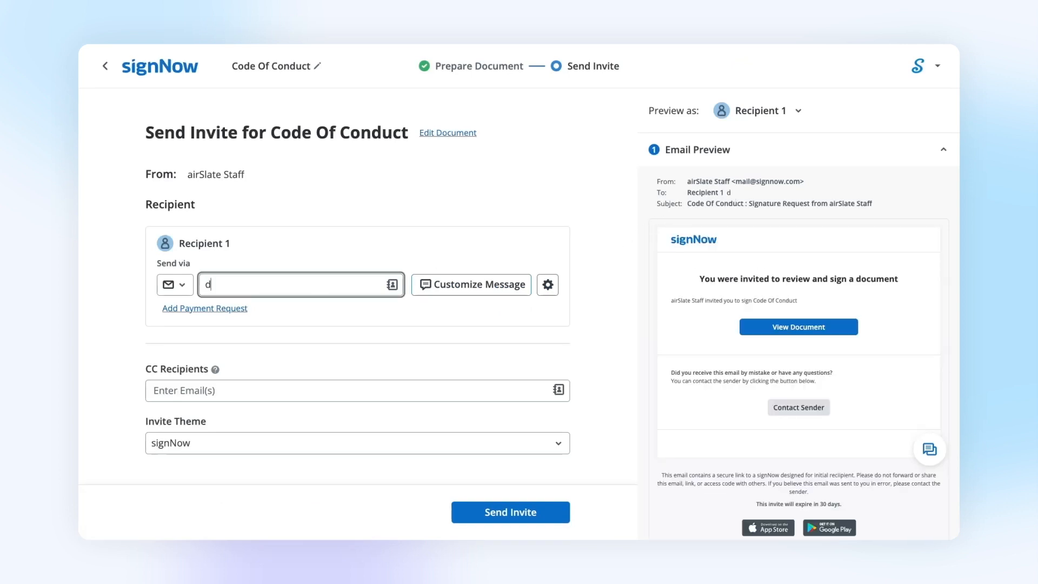
type("ea")
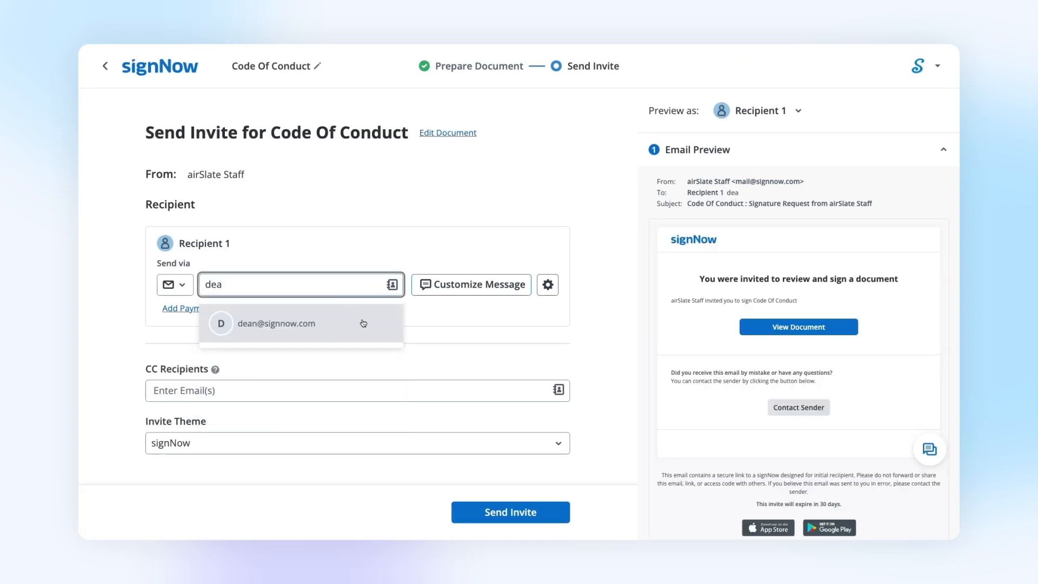
left_click(276, 323)
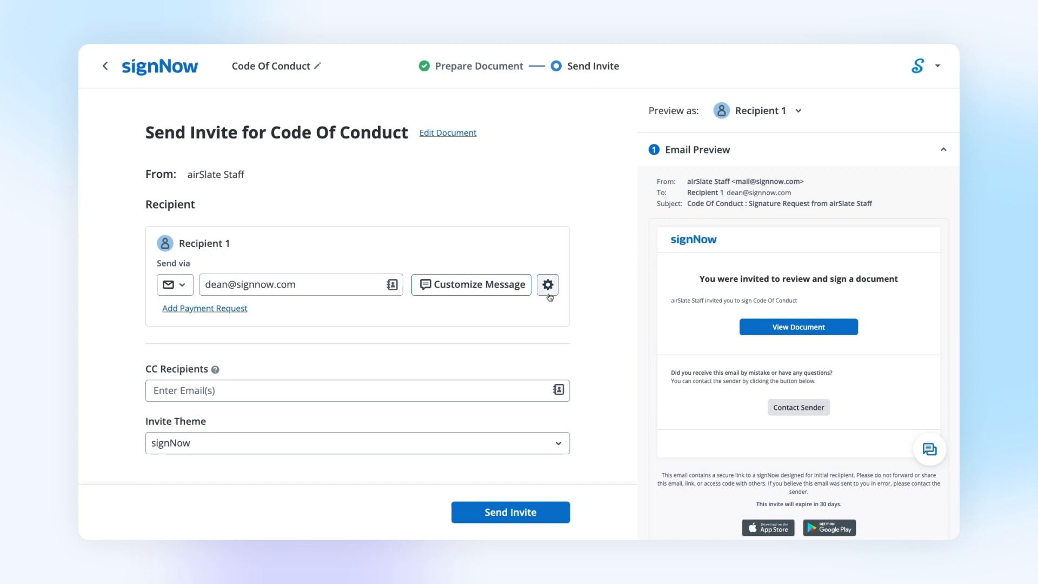
Set Recipient 1's signature type to QES with ID verification via eID Easy and apply it
left_click(547, 285)
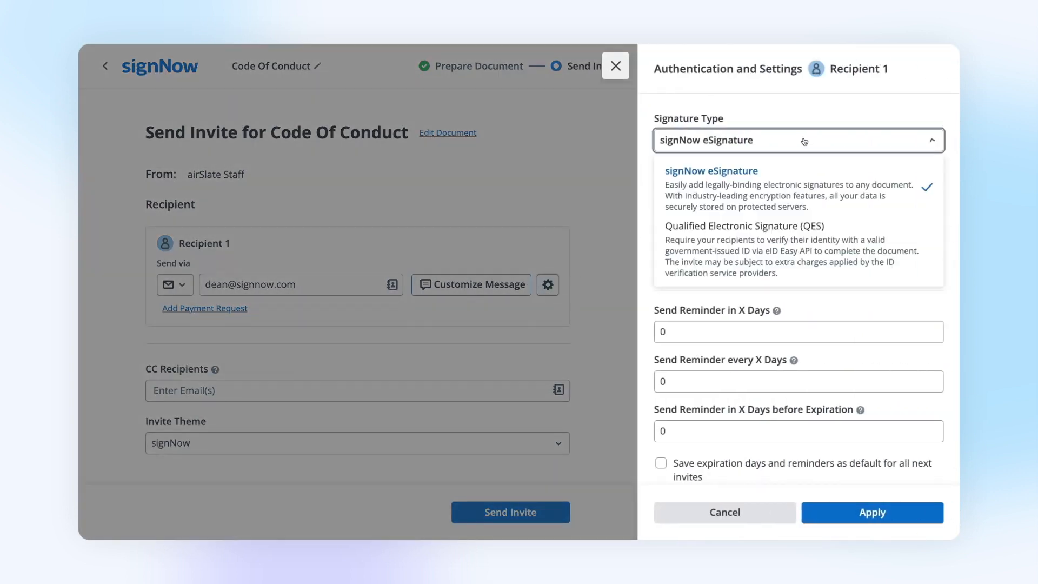
mouse_move(809, 263)
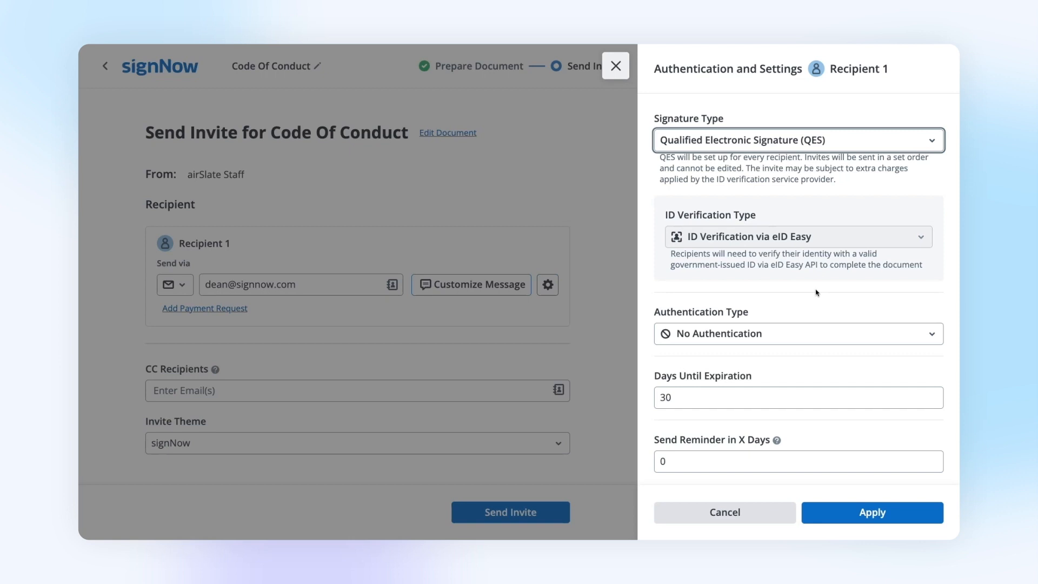
scroll("down", 3)
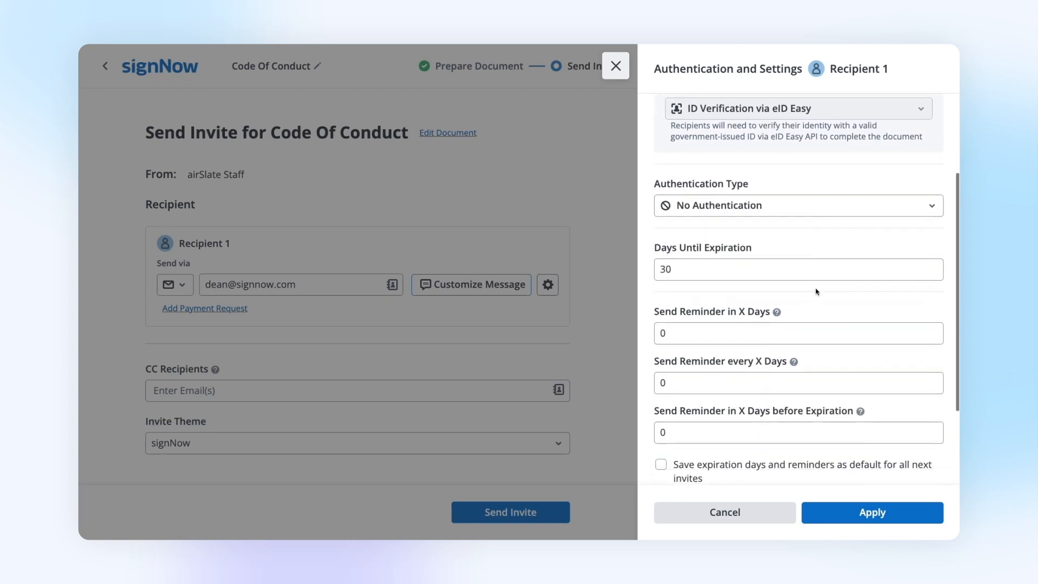
scroll("down", 3)
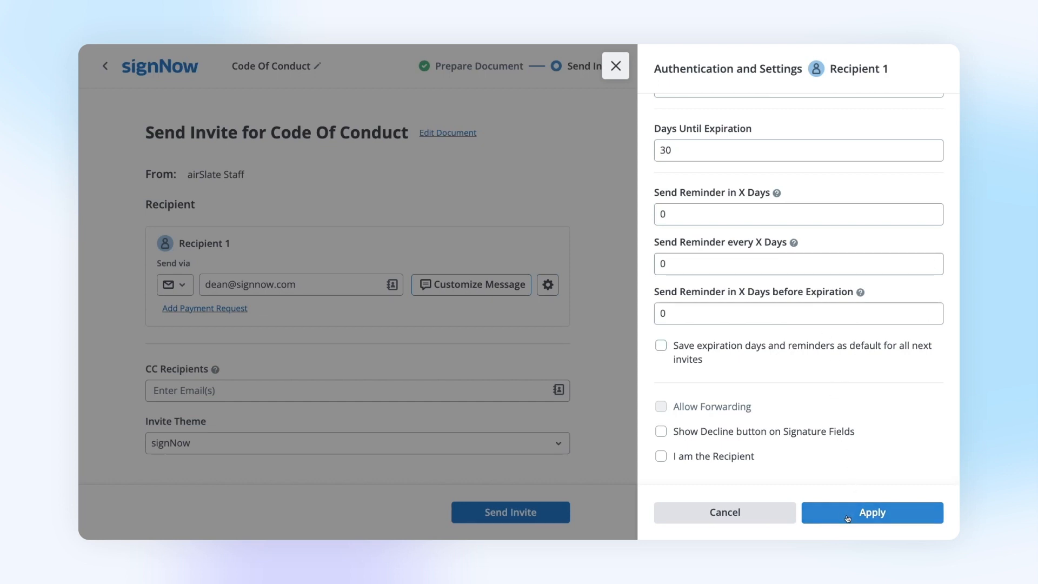
left_click(872, 513)
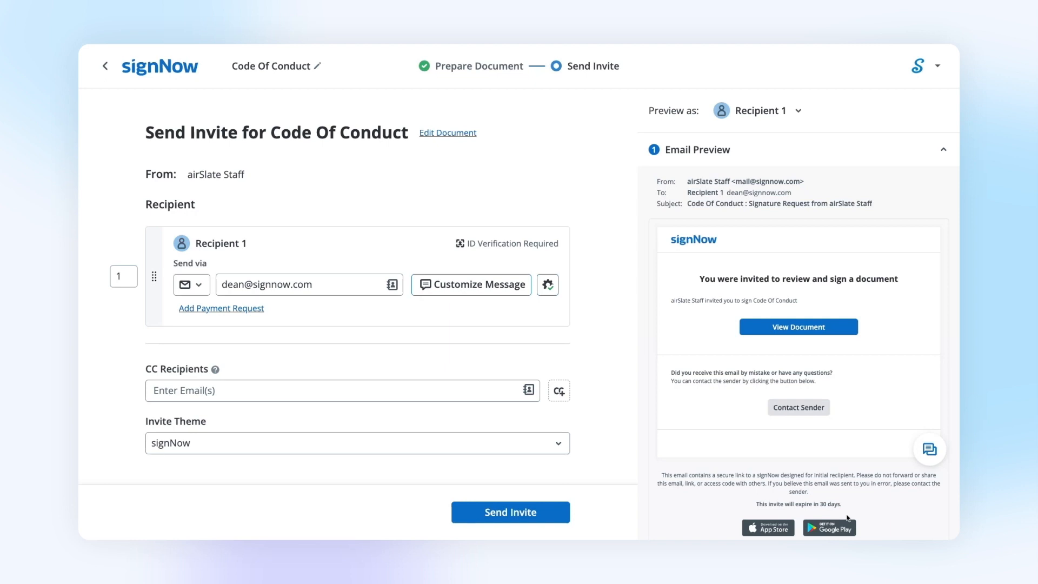
mouse_move(620, 308)
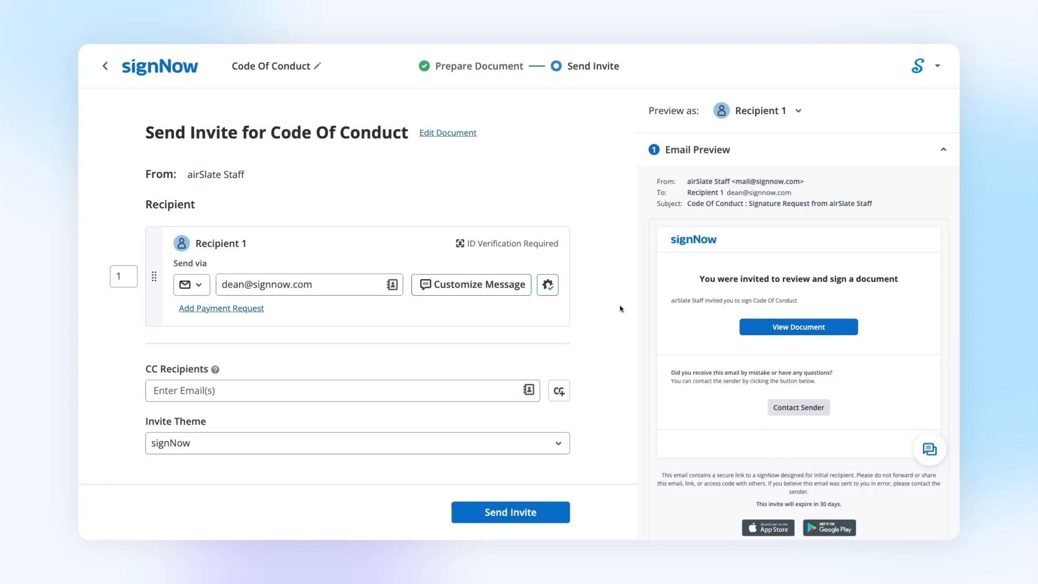
mouse_move(526, 245)
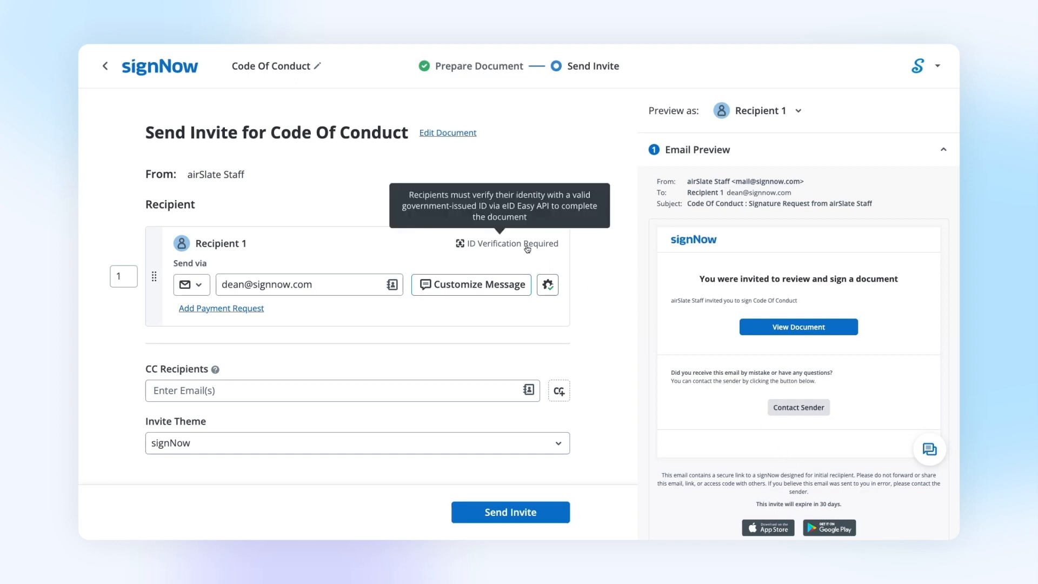
Apply the recipient's signing settings and send the Code Of Conduct invite
left_click(510, 512)
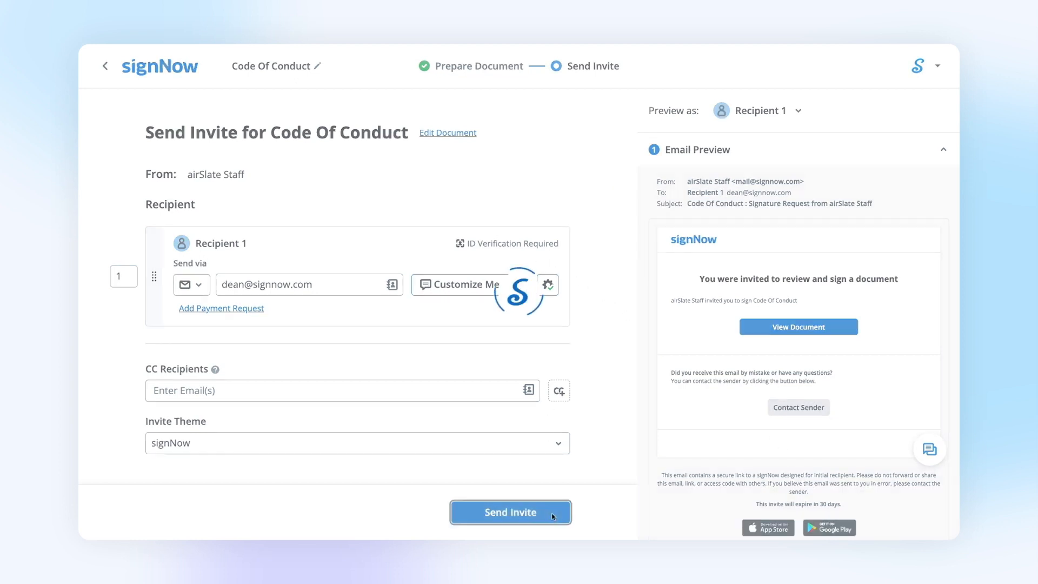
left_click(510, 511)
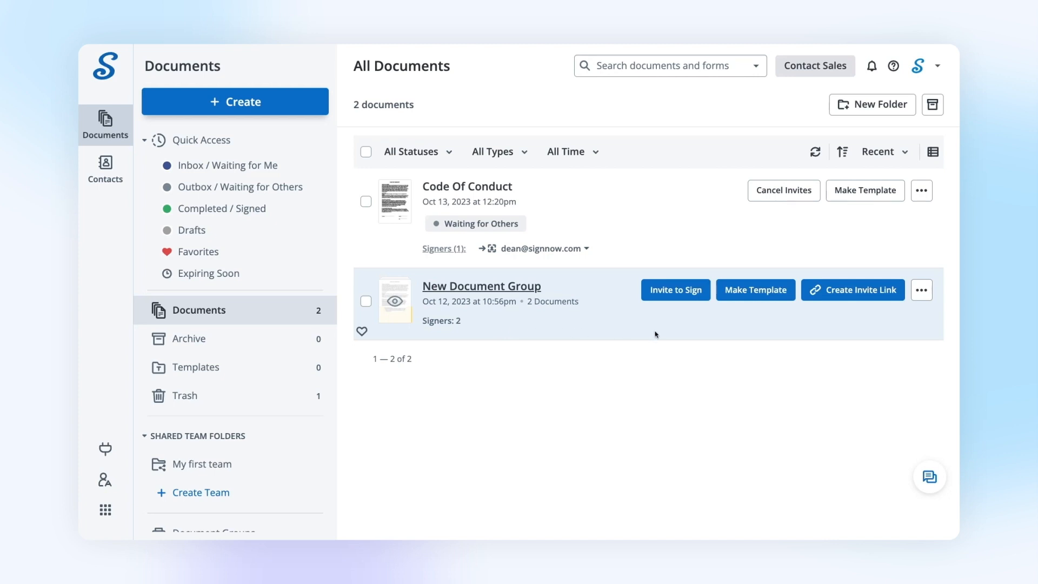
Start a New Document Group invite sent at the same time, addressing recipient 'dea'
left_click(675, 290)
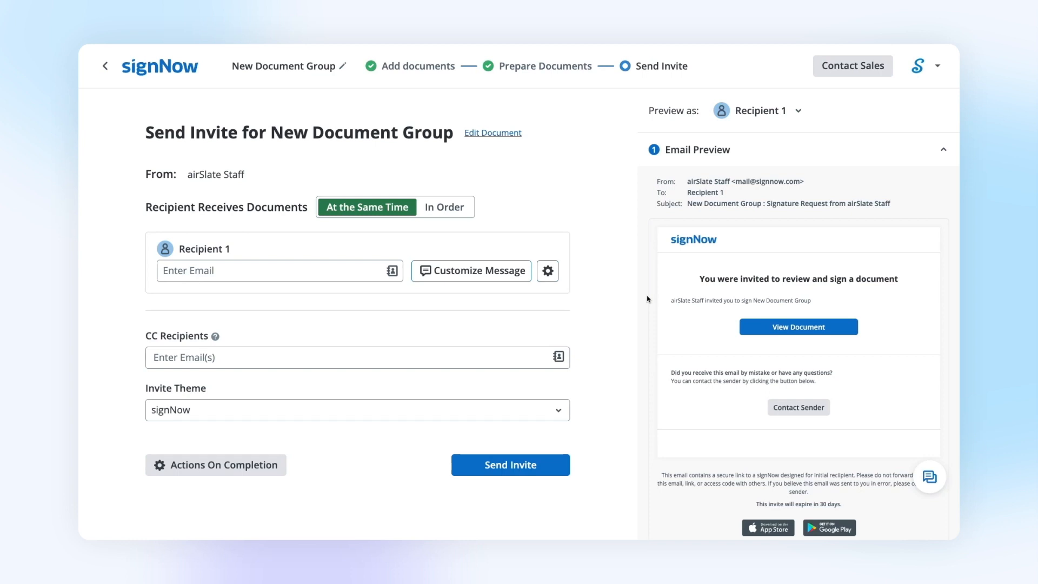
mouse_move(634, 300)
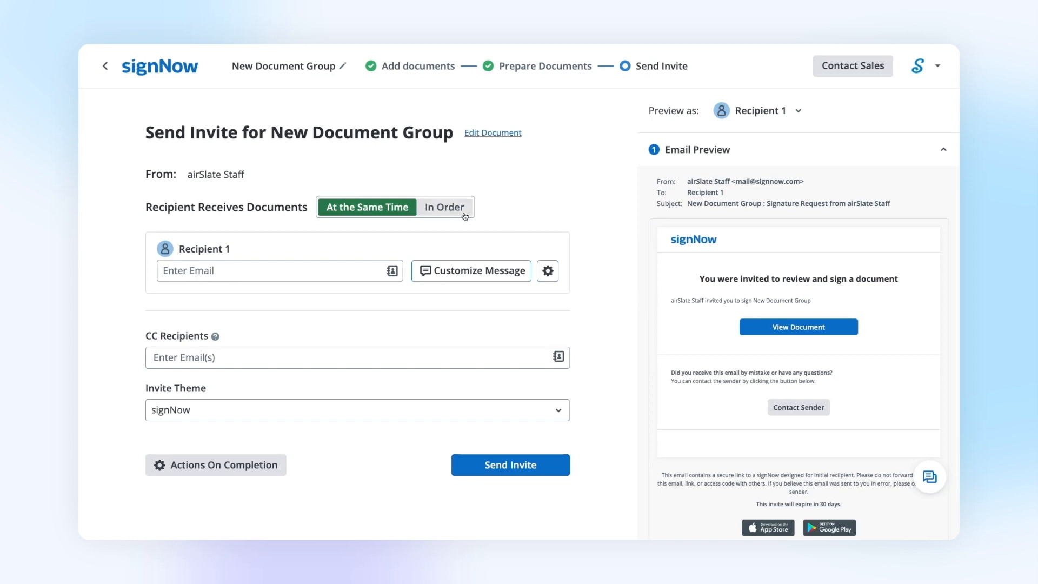
left_click(444, 207)
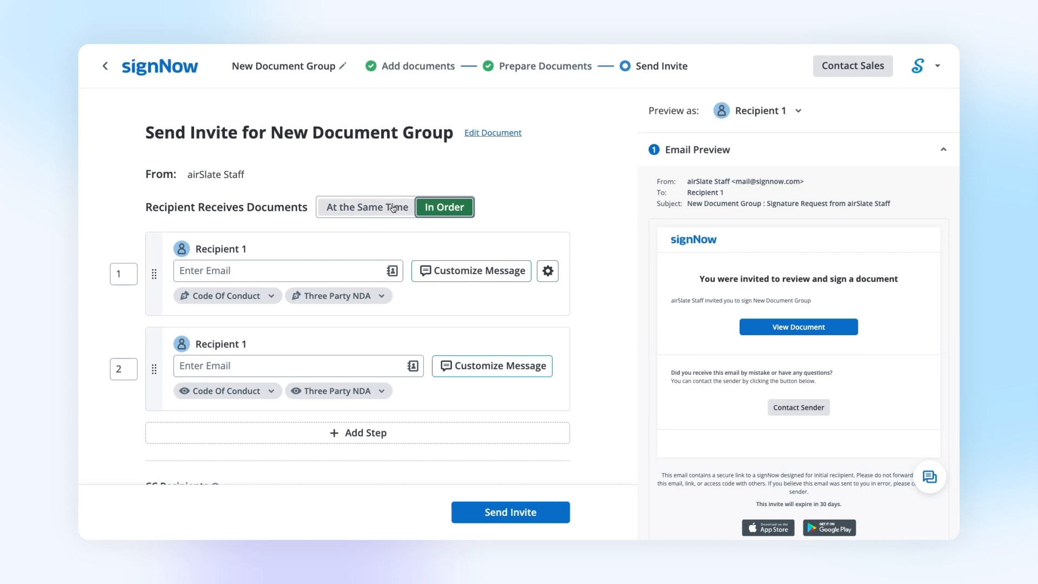
left_click(365, 207)
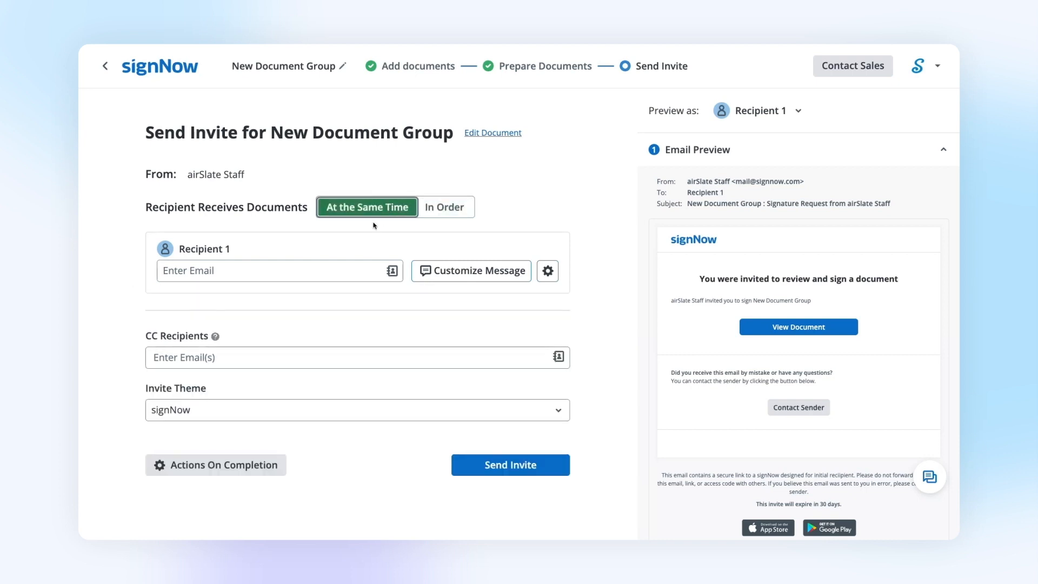
type("dea")
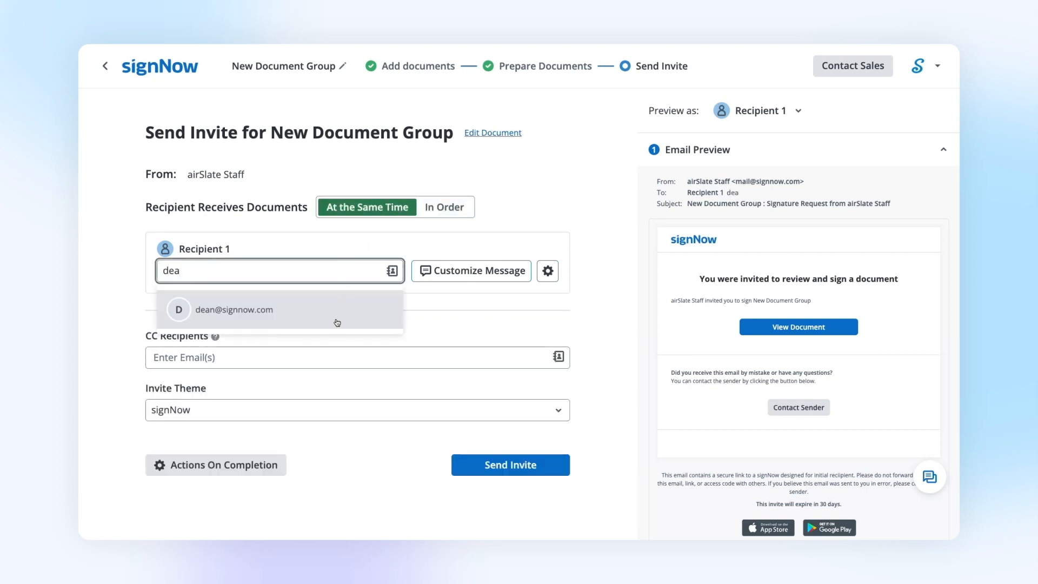
Apply the recipient's signing and authentication settings for both documents
left_click(548, 271)
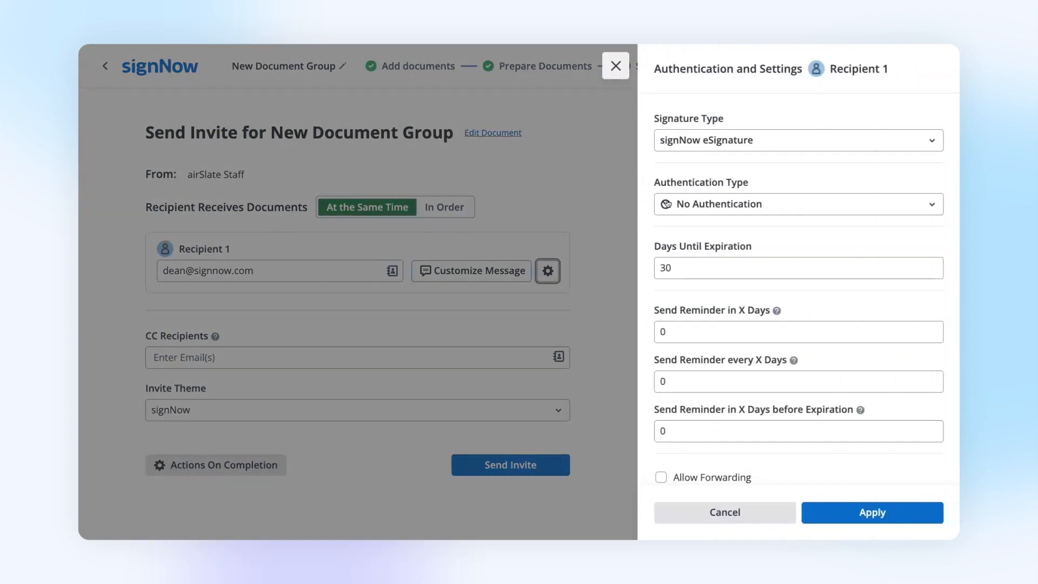
left_click(872, 513)
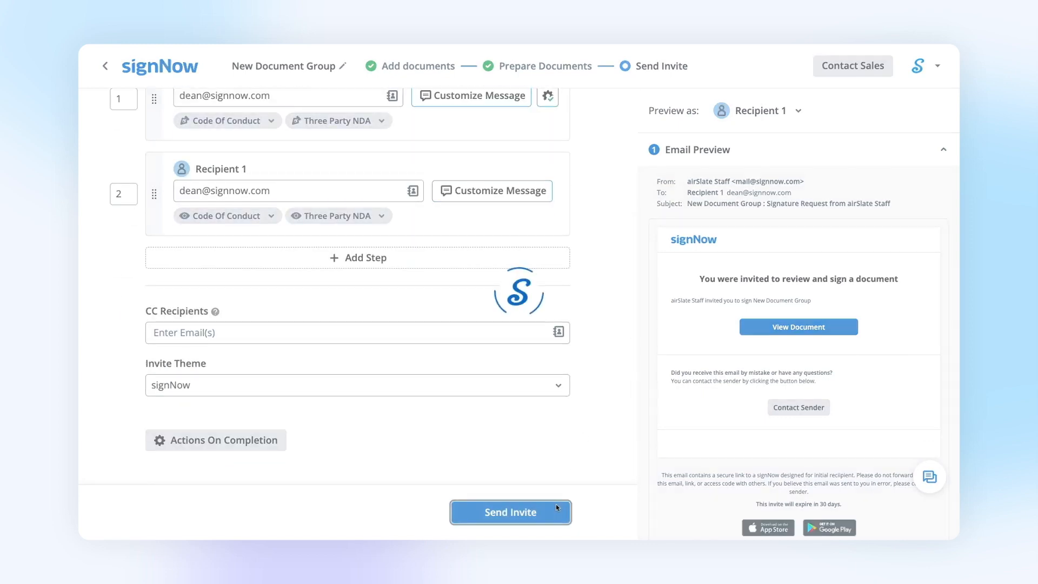
Send the document group invite and begin filling out Code Of Conduct as the recipient
left_click(511, 512)
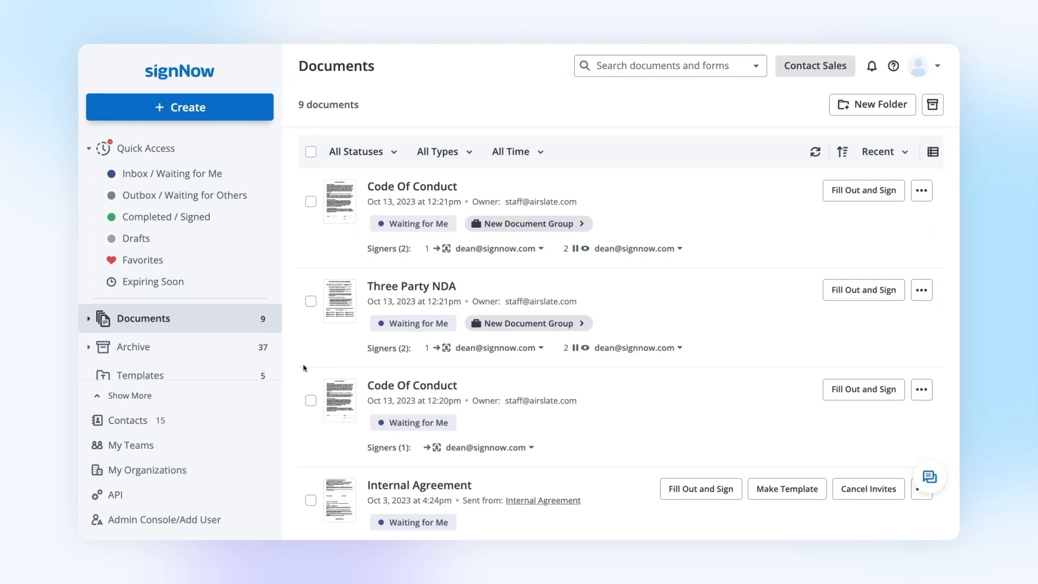
mouse_move(318, 432)
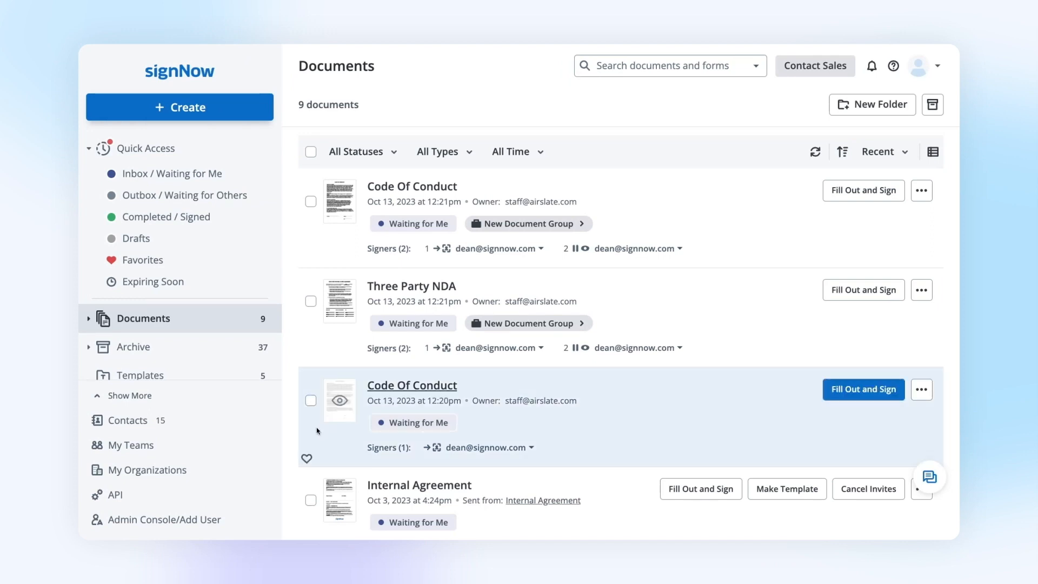
mouse_move(469, 414)
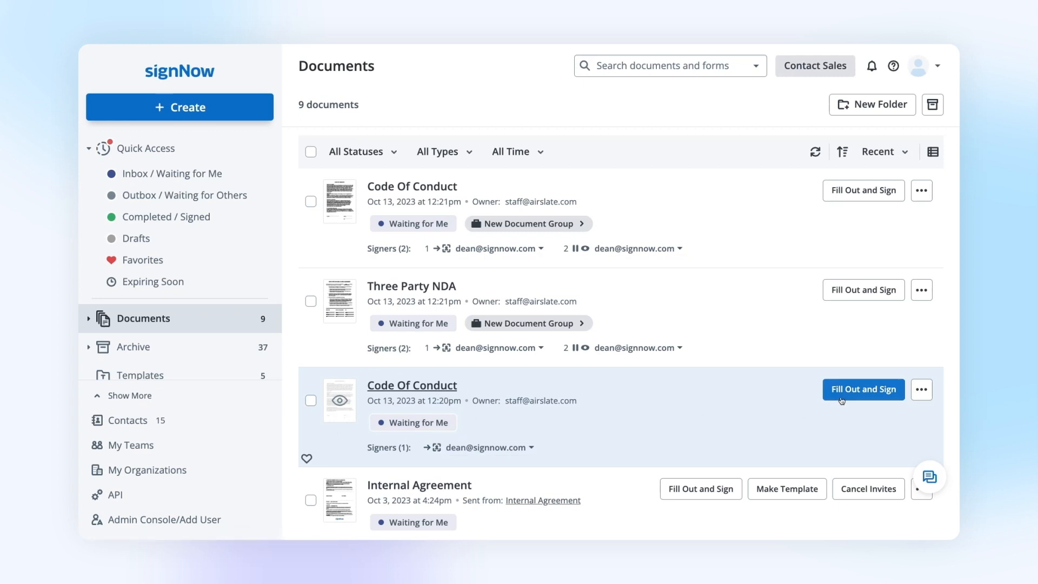
left_click(864, 389)
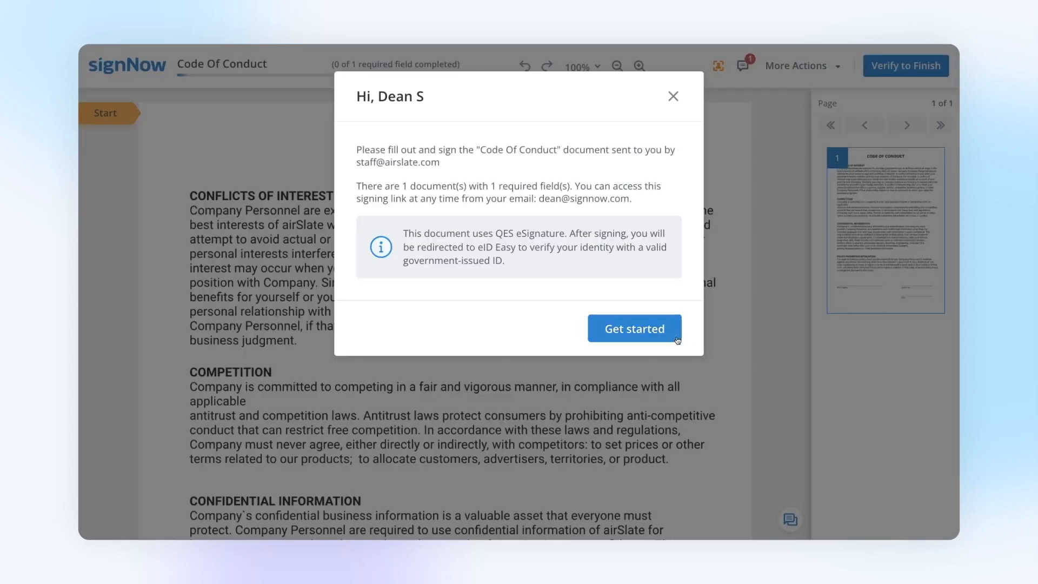
left_click(634, 328)
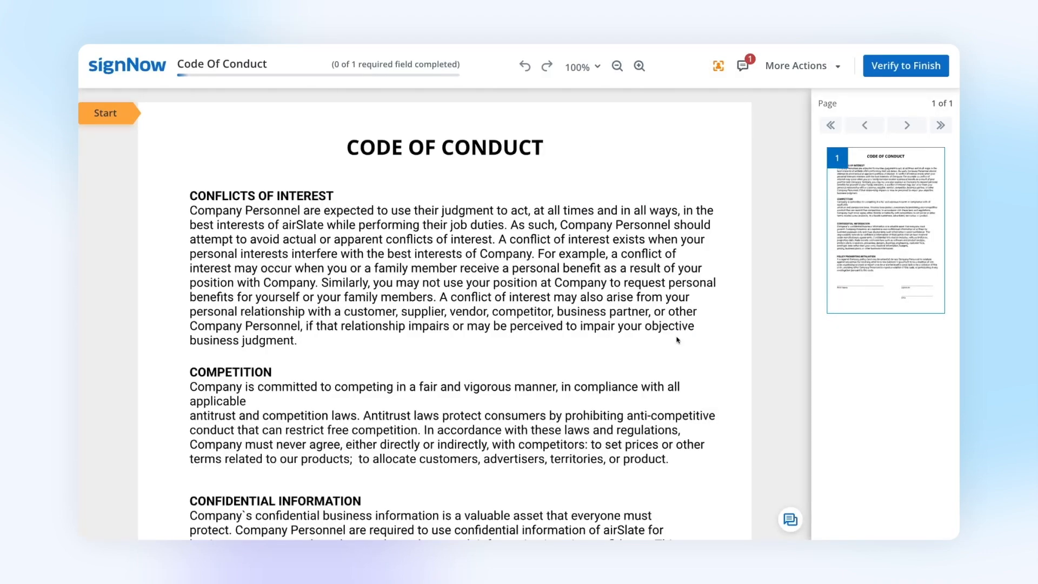
Sign the Code Of Conduct signature field, reaching the eID Easy ID verification prompt
scroll("down", 3)
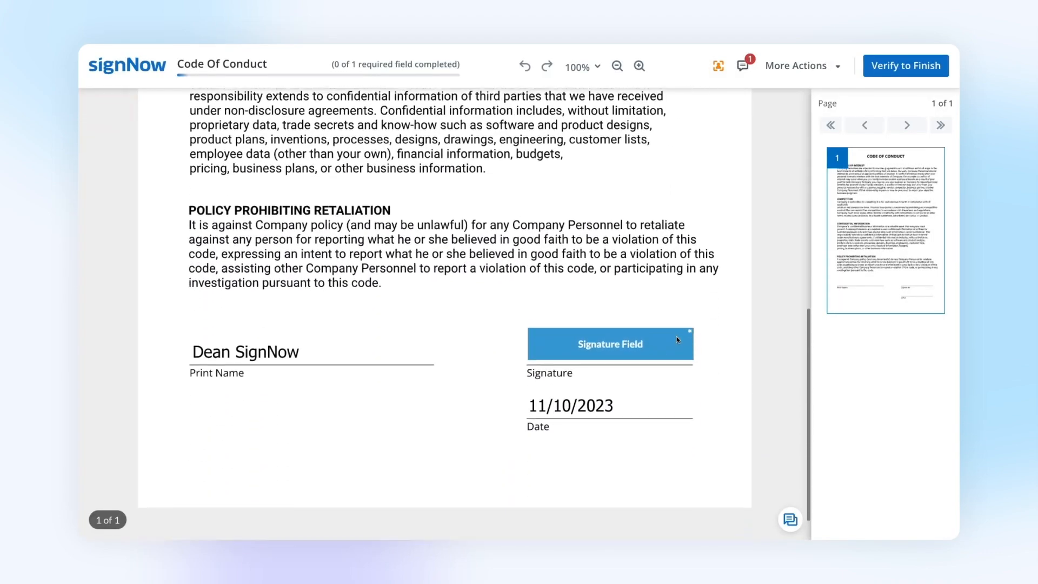
left_click(609, 344)
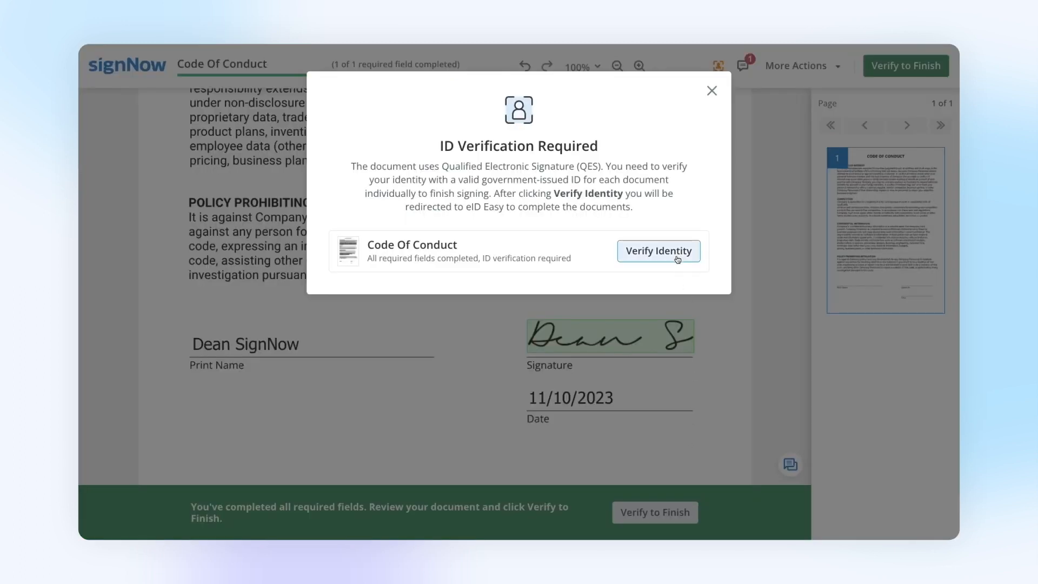
Verify identity with country Belgium and Evrotrust as the trust provider
left_click(658, 251)
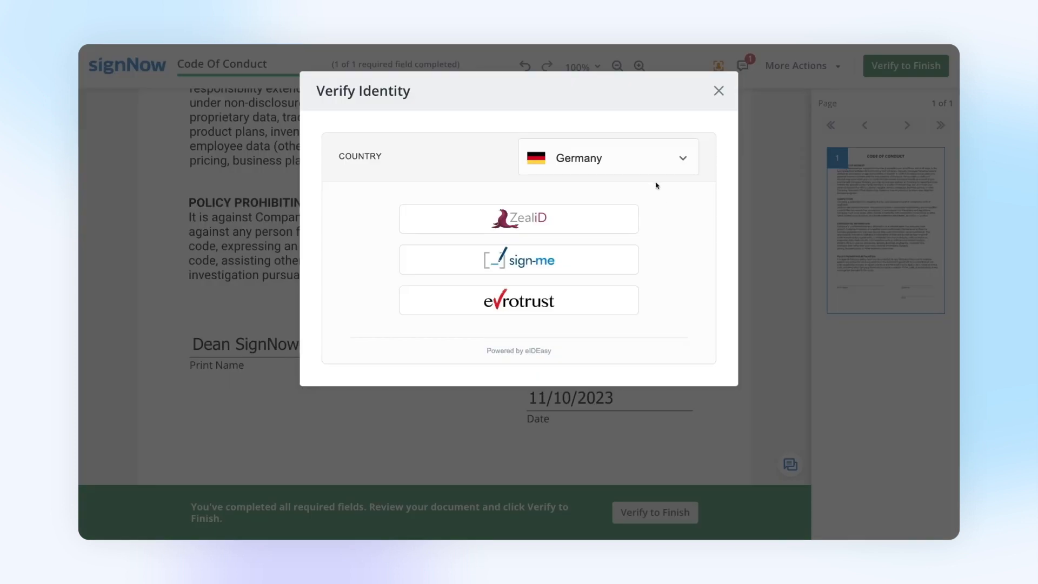
left_click(608, 157)
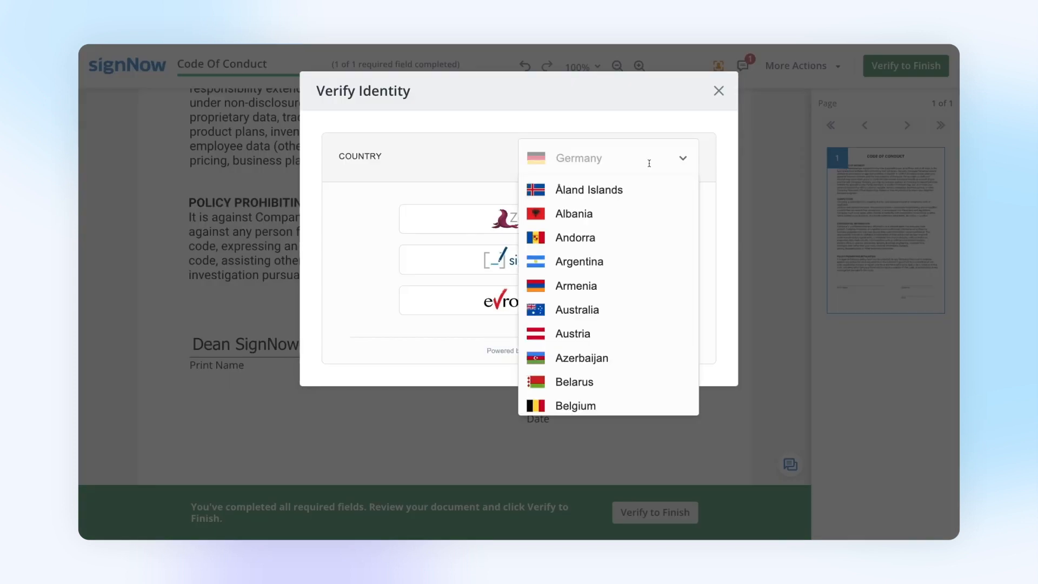
scroll("down", 3)
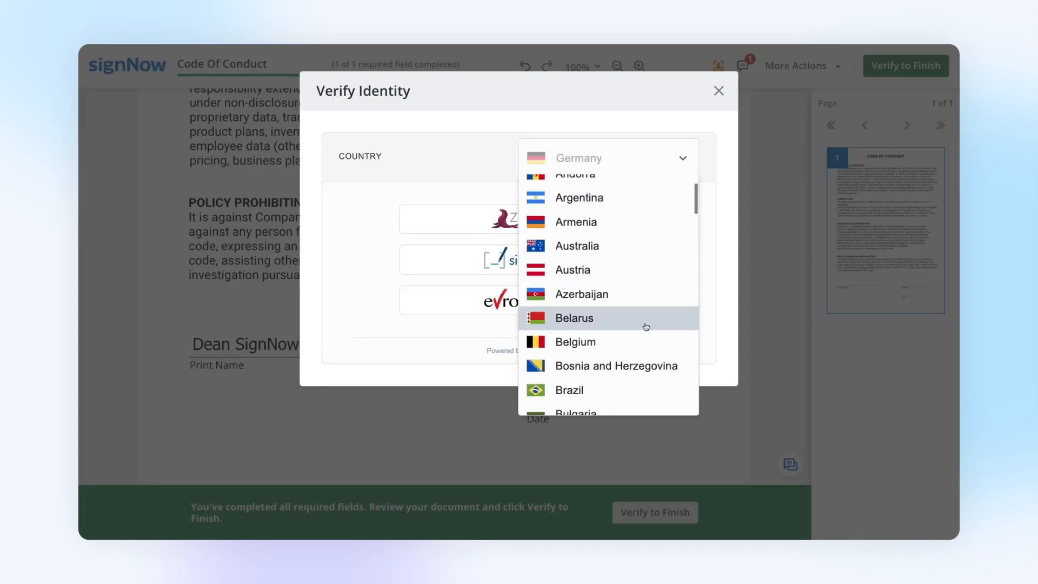
left_click(576, 342)
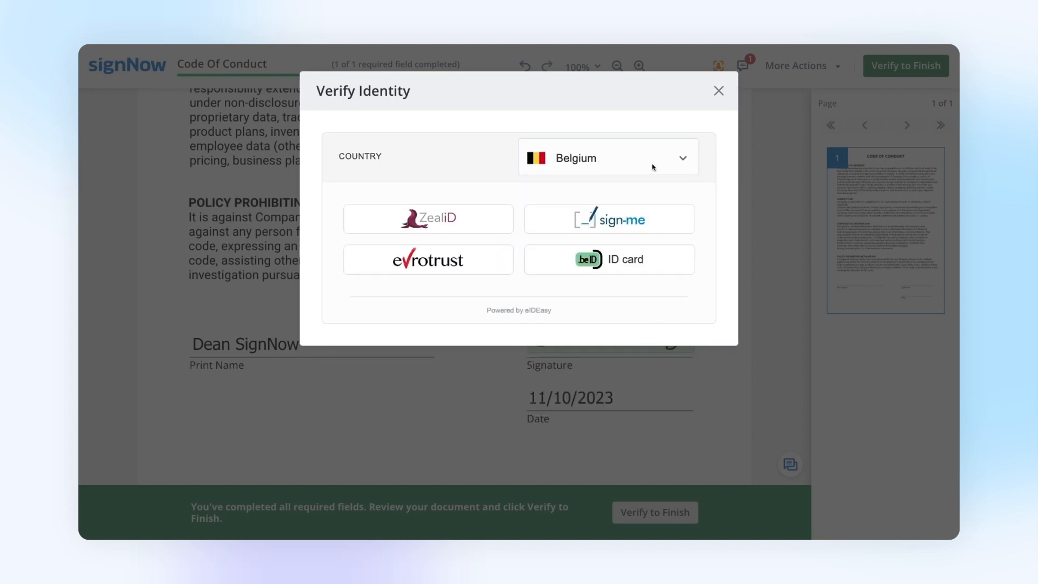
left_click(608, 157)
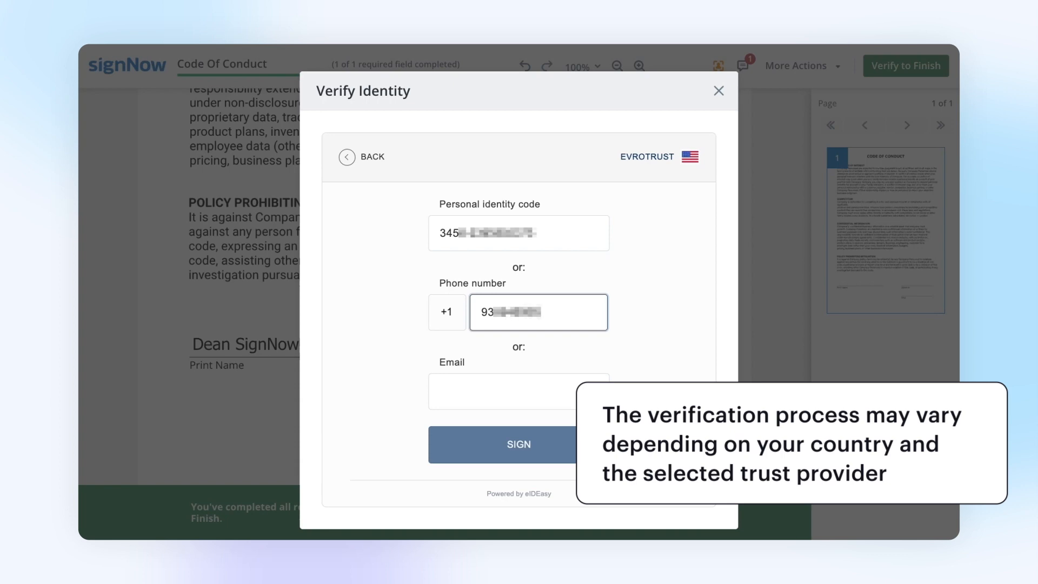
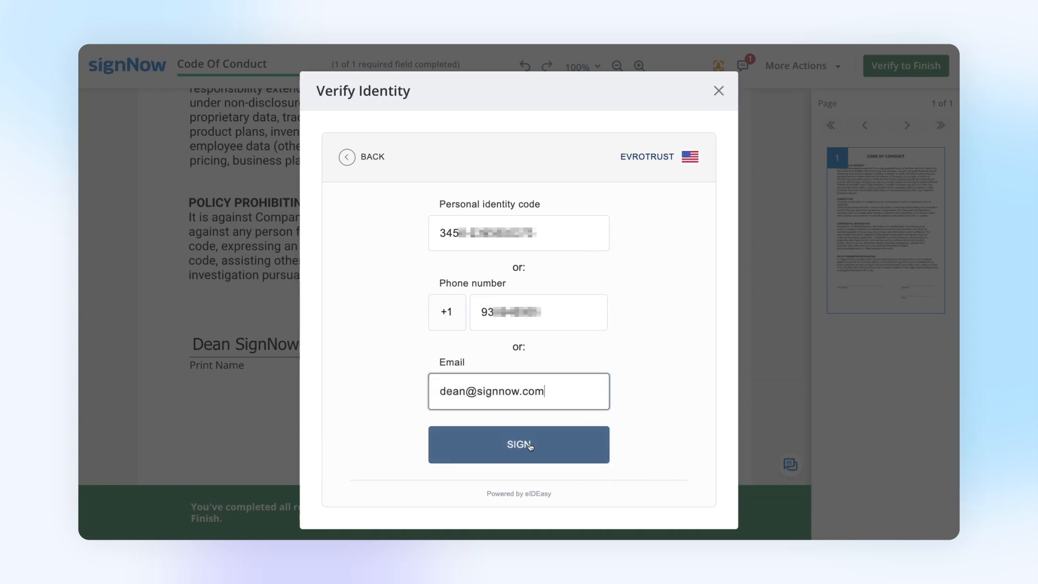
left_click(518, 445)
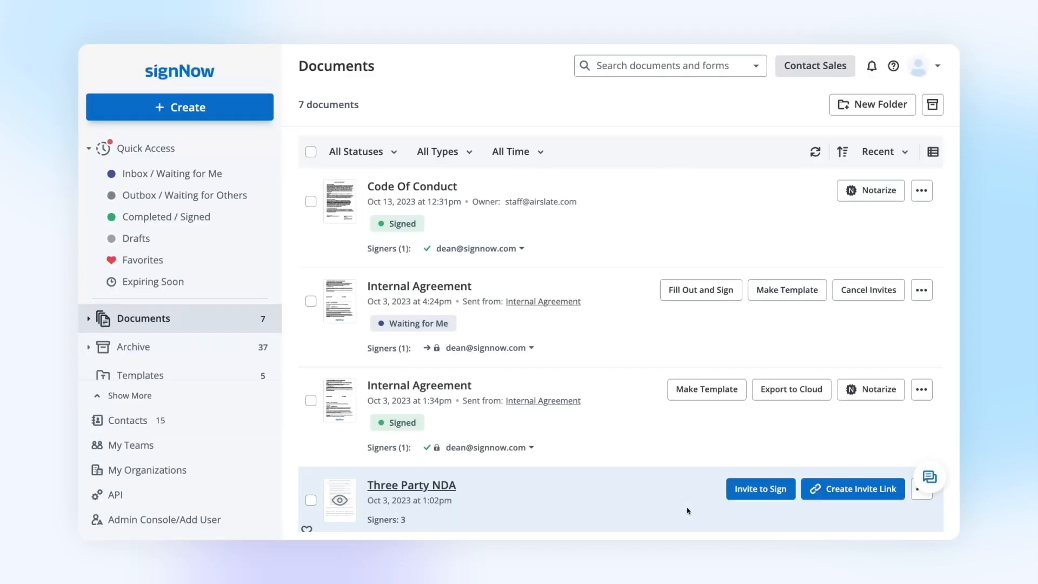